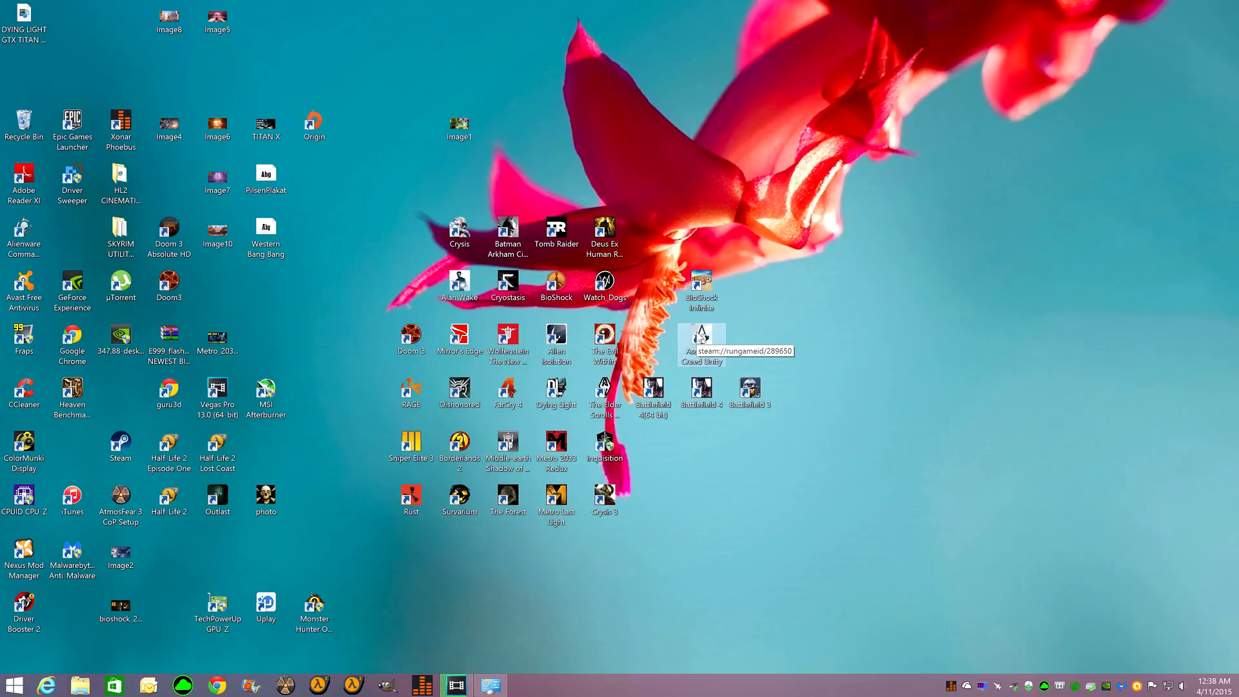
mouse_move(837, 320)
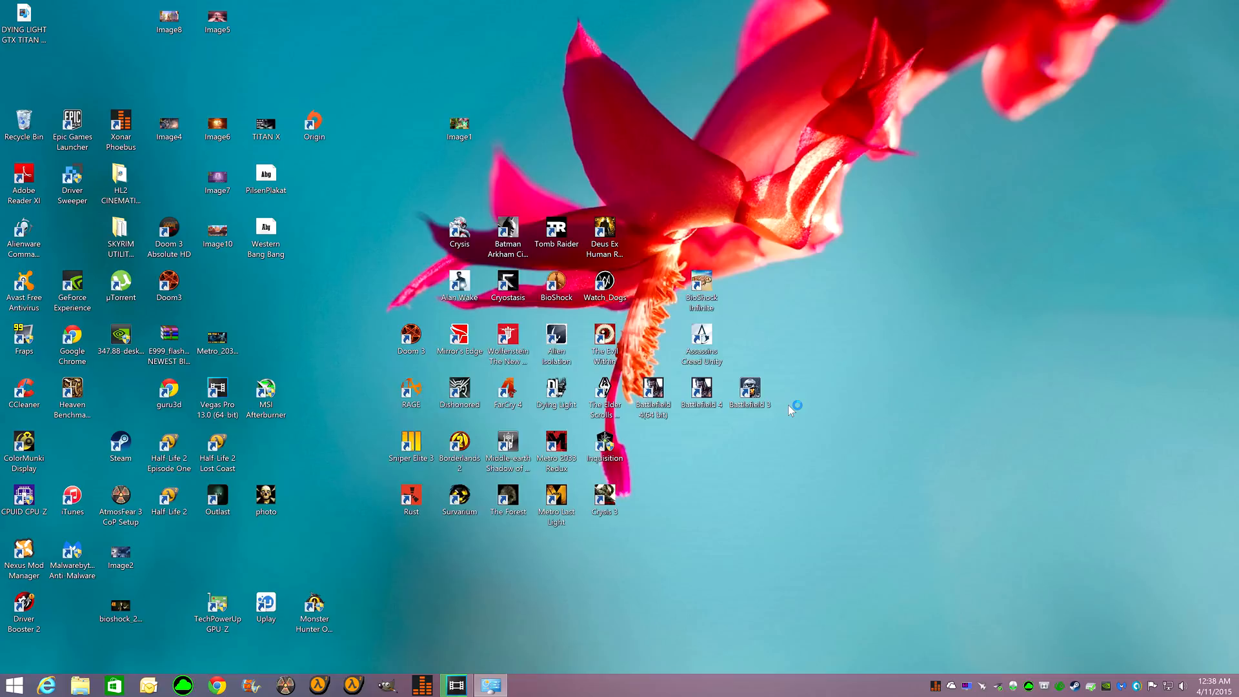
Launch Assassin's Creed Unity from its desktop shortcut and let it load until it crashes
double_click(700, 340)
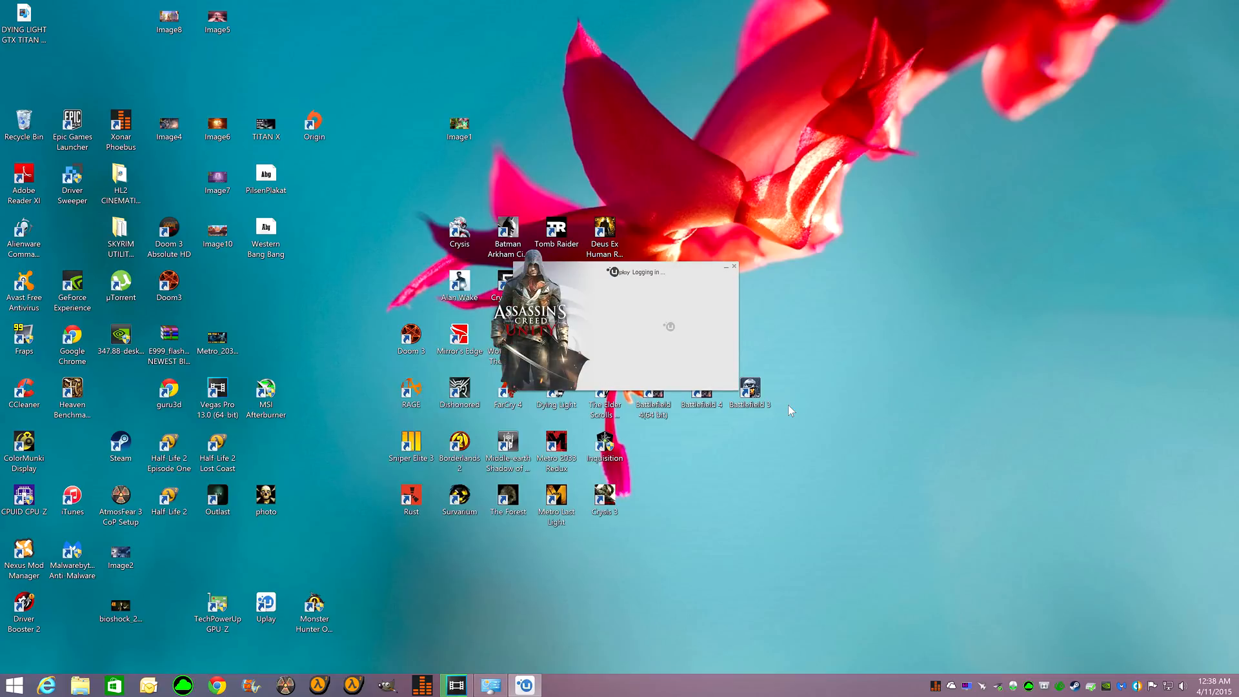
click(733, 265)
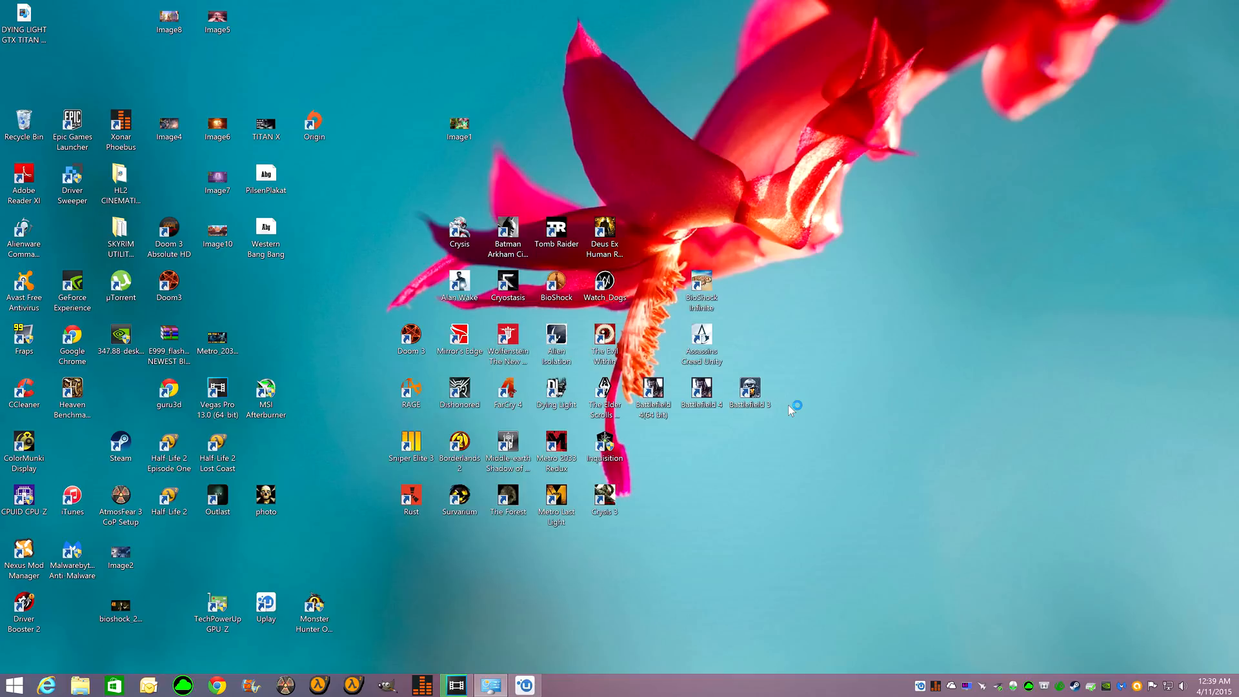
mouse_move(790, 409)
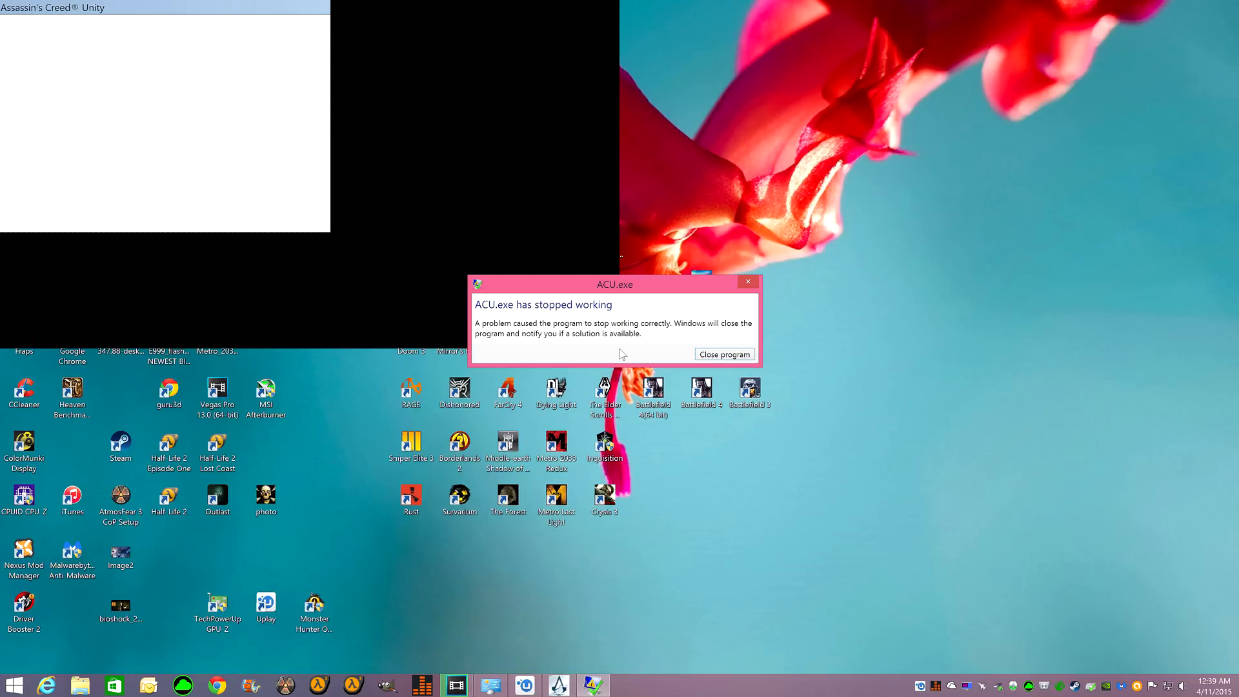
mouse_move(724, 354)
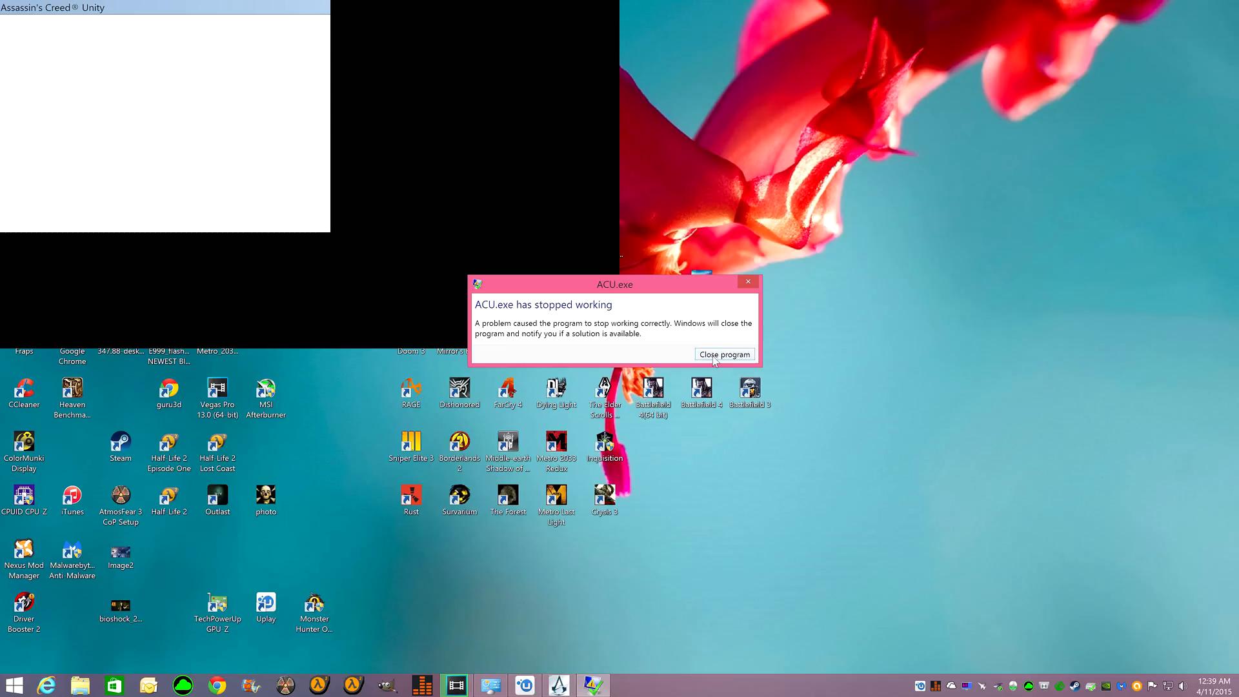
Close the crashed ACU.exe program and set Uplay to offline mode from the account menu
click(724, 354)
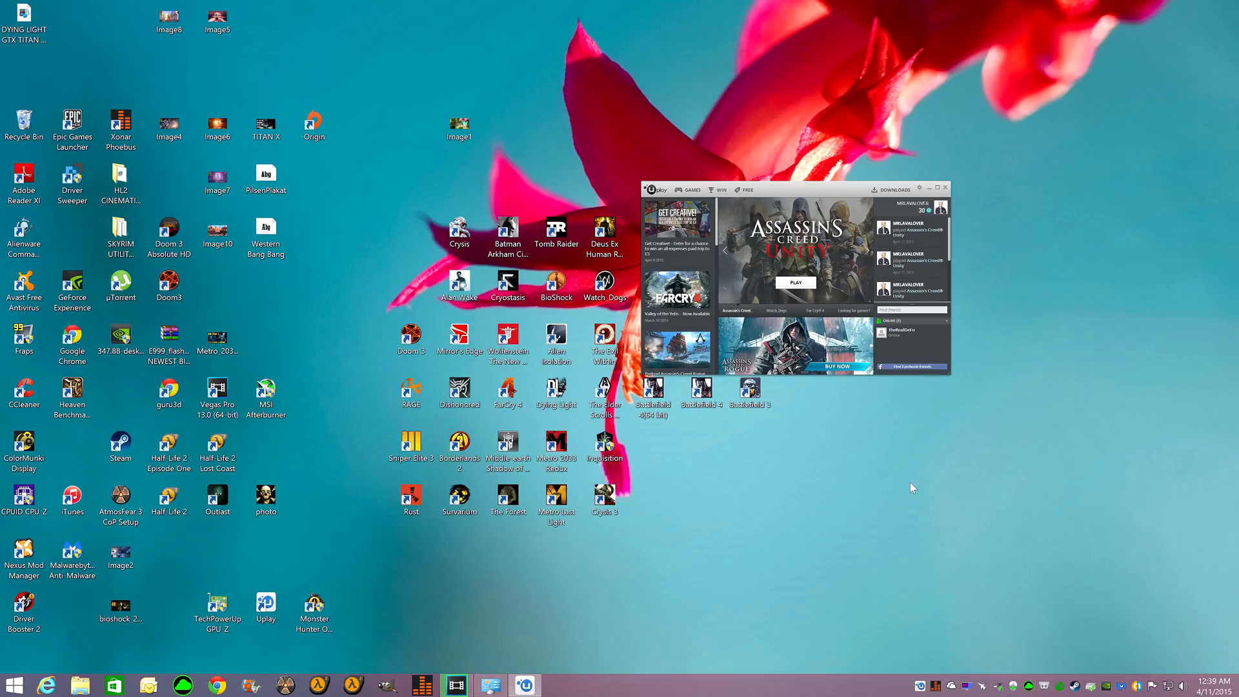
mouse_move(933, 201)
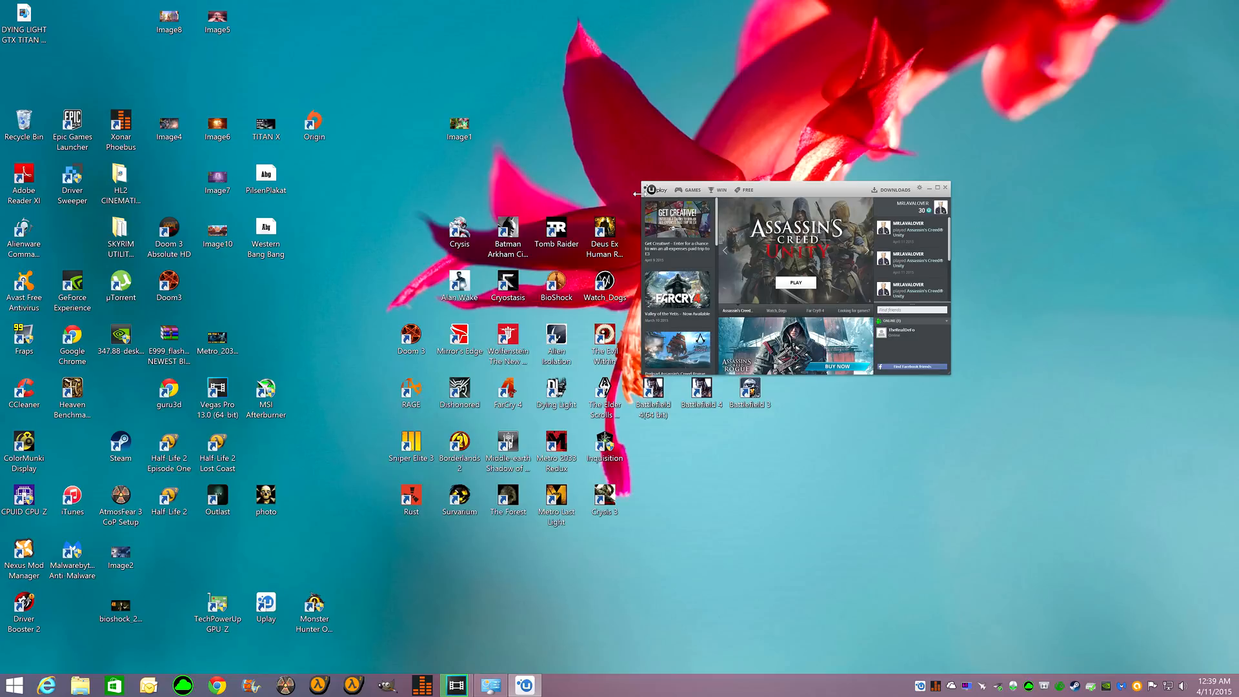
click(919, 189)
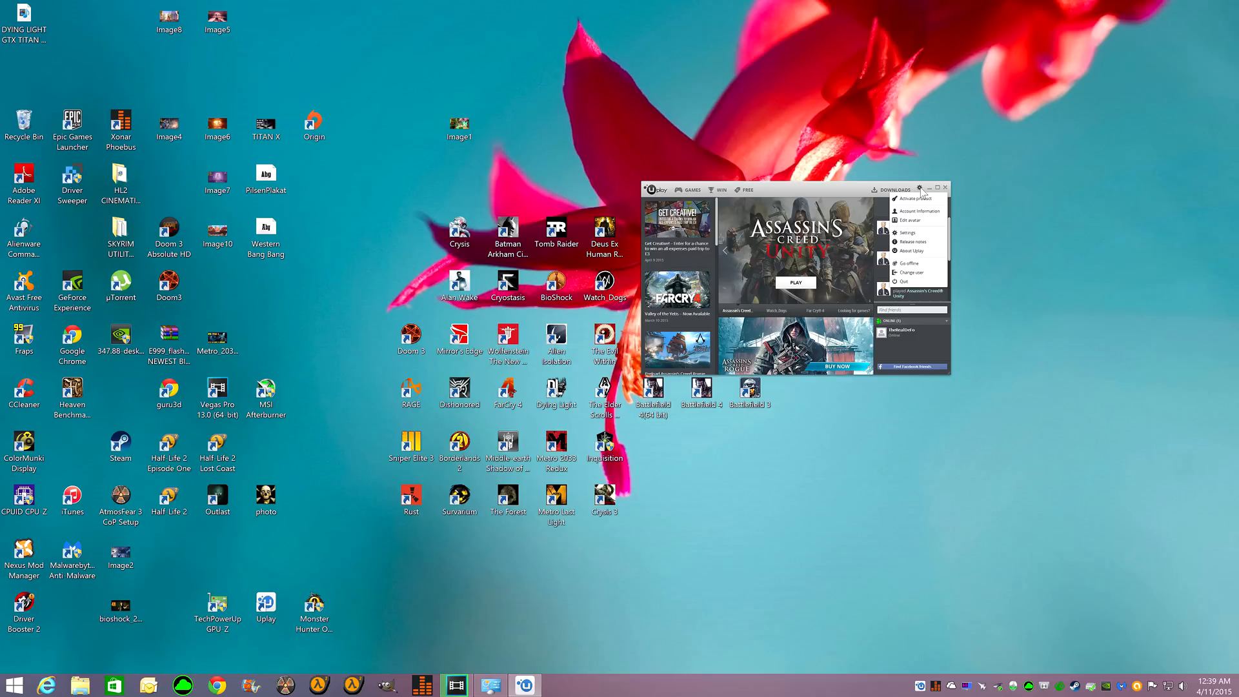
mouse_move(908, 263)
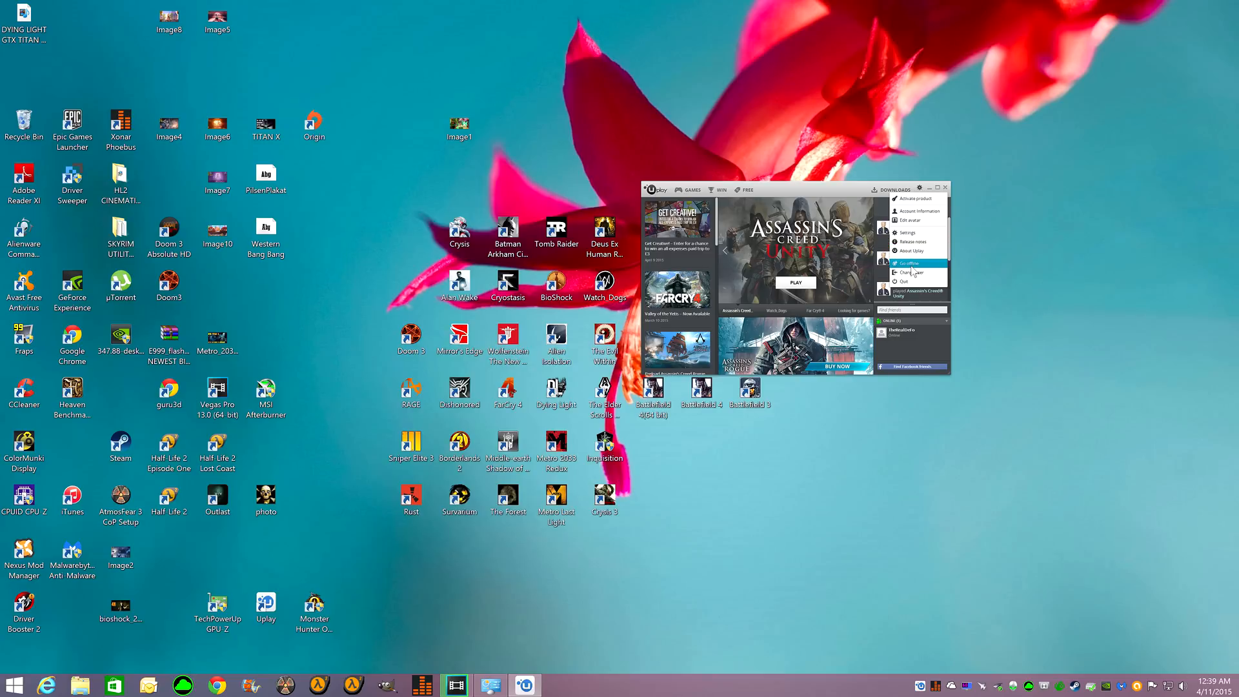
click(905, 280)
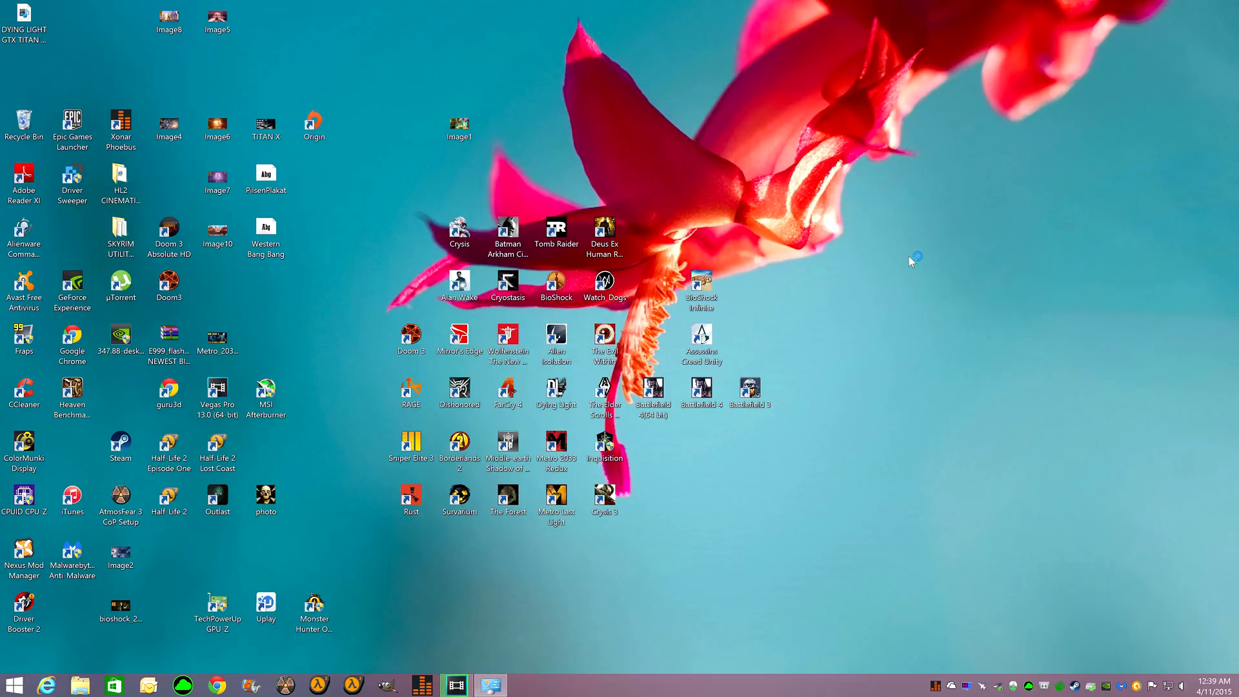
Restart Uplay offline and open the Assassin's Creed Unity page in the Games library
double_click(700, 346)
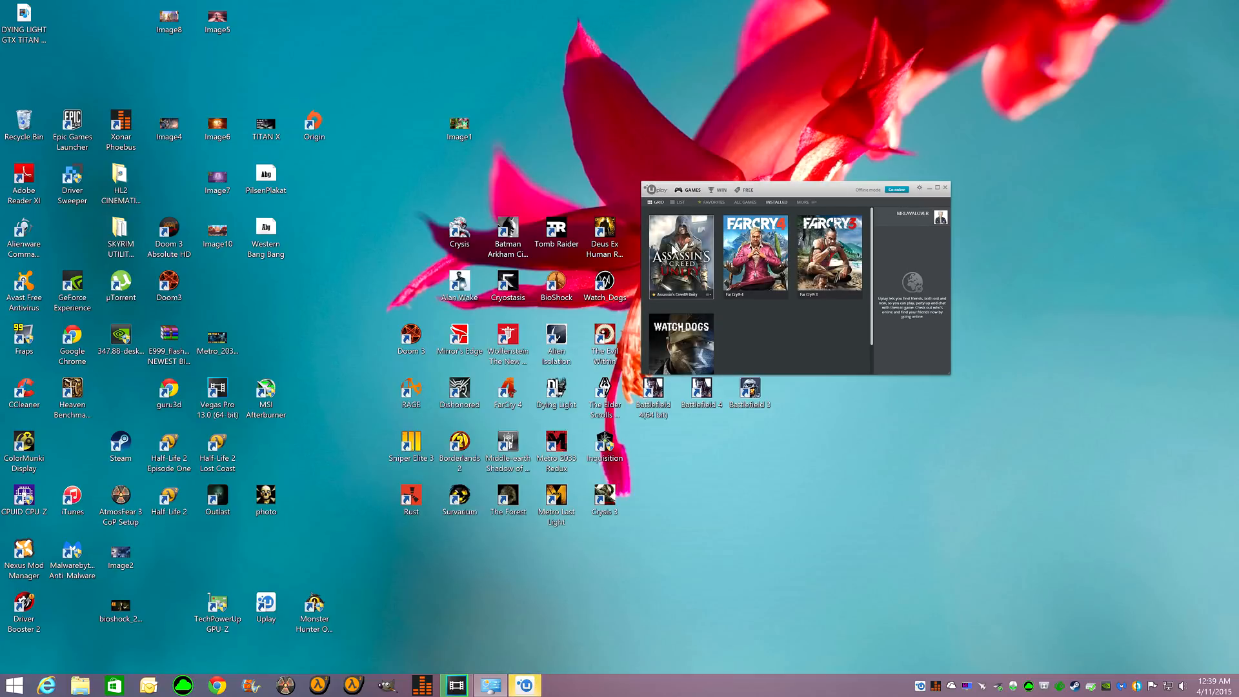
click(681, 254)
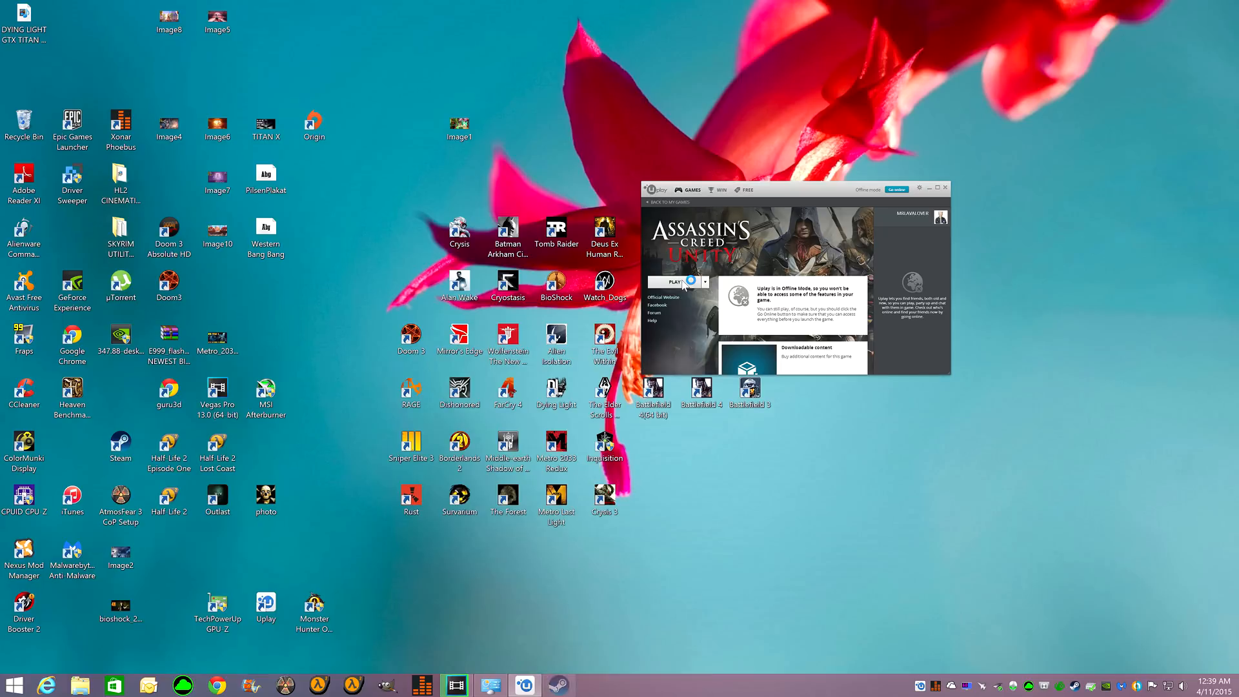